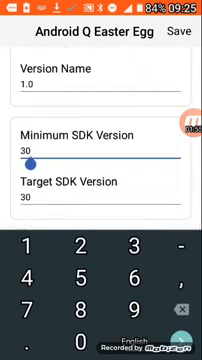
# - Keep the install location at Default and lower the minimum SDK version from 30
pyautogui.scroll(-3)
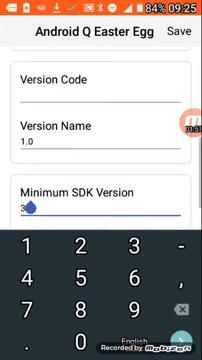
pyautogui.scroll(-3)
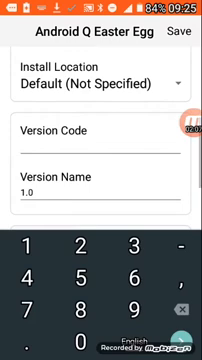
pyautogui.click(100, 82)
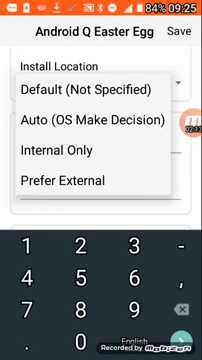
pyautogui.click(96, 88)
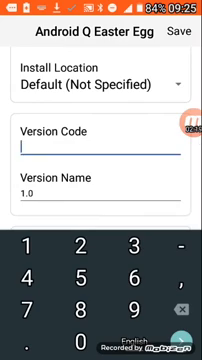
pyautogui.write('22')
pyautogui.write('1')
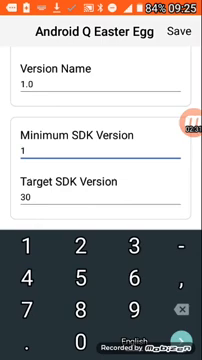
pyautogui.scroll(-3)
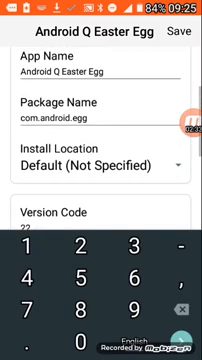
# - Save the edited Easter Egg as a signed APK and start installing it as an update
pyautogui.click(184, 32)
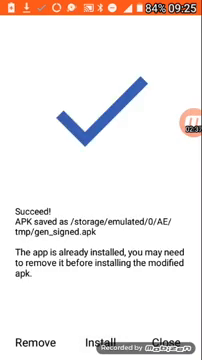
pyautogui.click(100, 344)
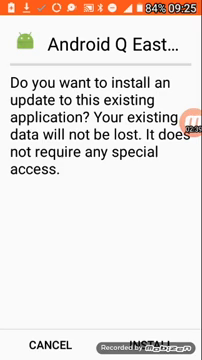